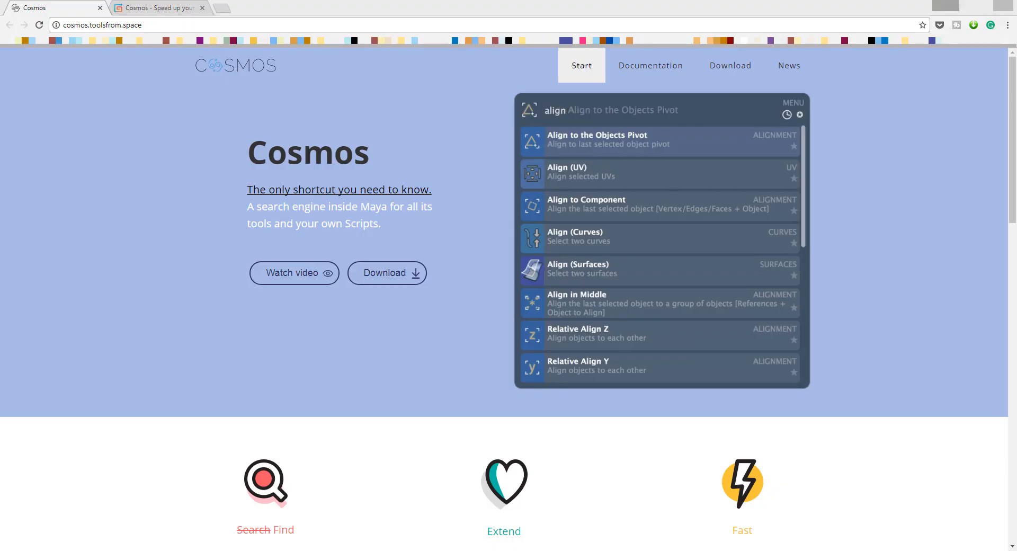
# Query the demo search bar for 'duplic' and 'align', then go to the Cosmos download page
pyautogui.write('dupl')
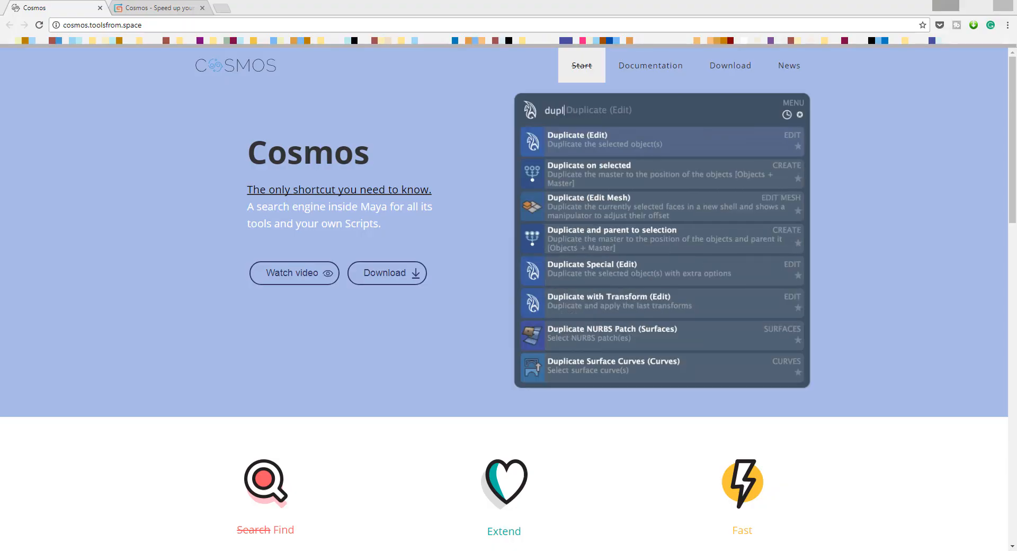
pyautogui.write('ic')
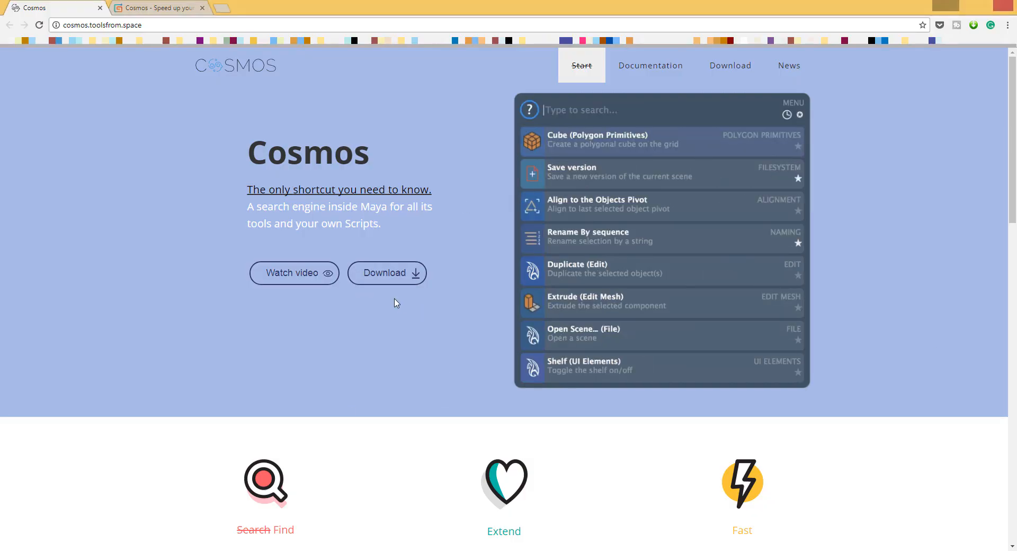
pyautogui.write('align')
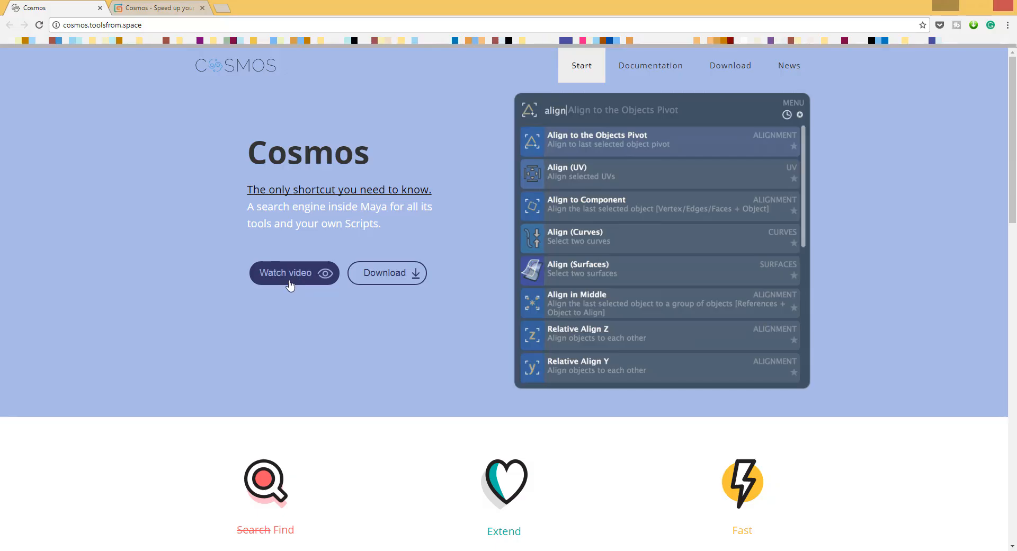
pyautogui.write('duplic')
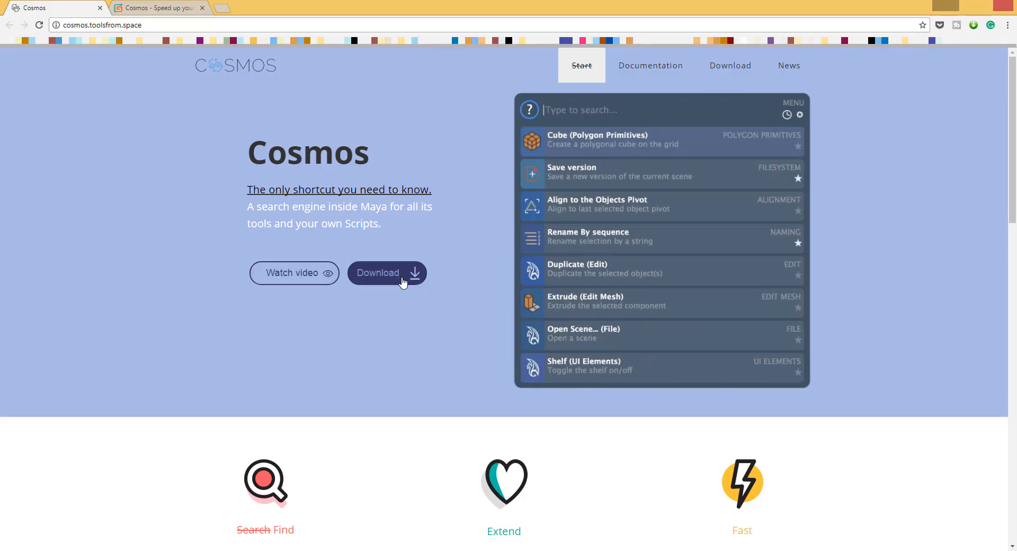
pyautogui.click(386, 272)
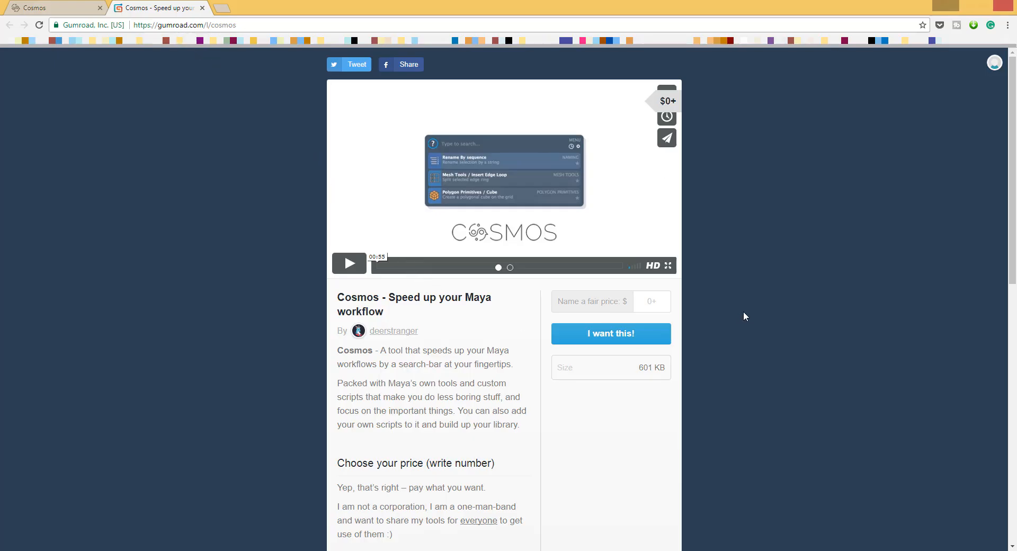
pyautogui.scroll(-3)
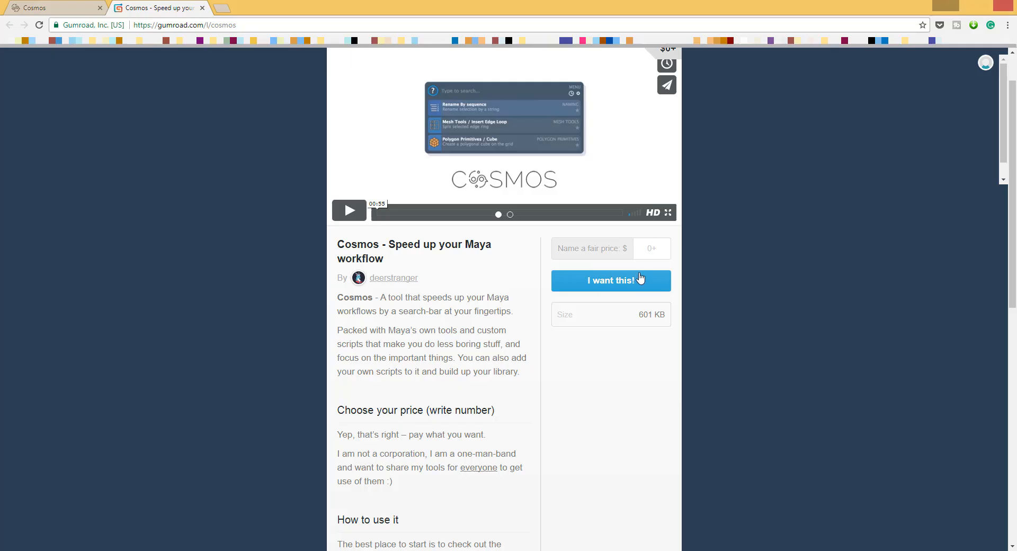
pyautogui.moveTo(598, 281)
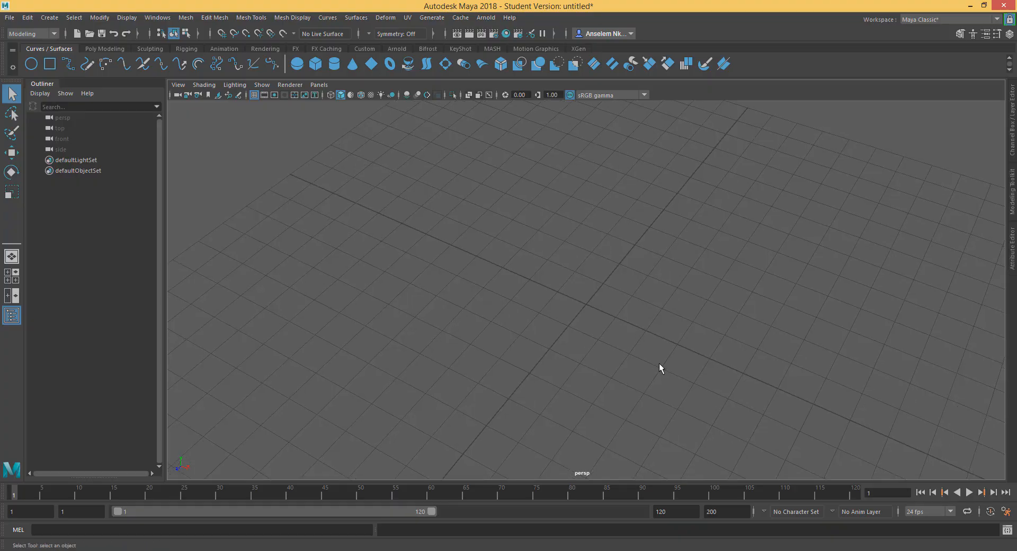
pyautogui.moveTo(49, 62)
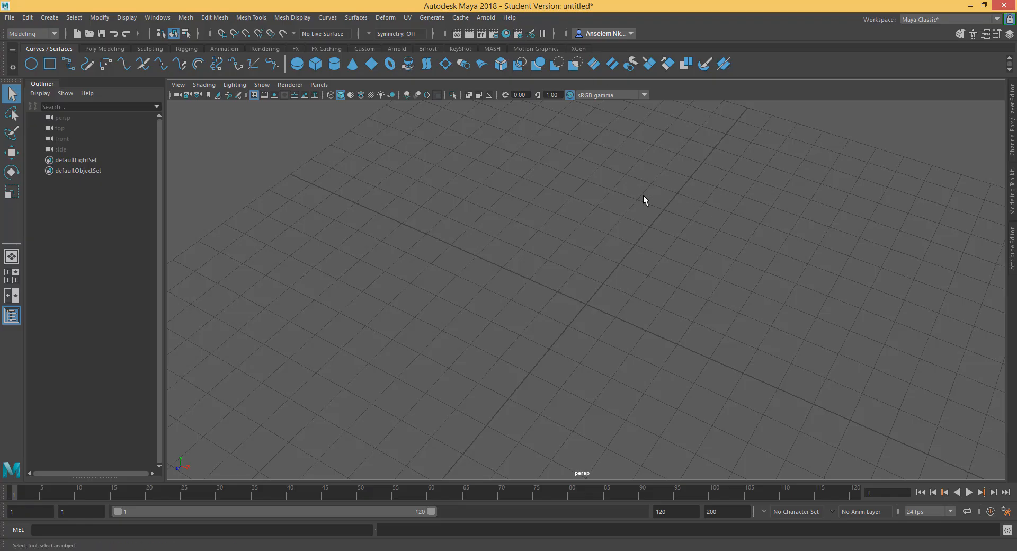
pyautogui.moveTo(577, 263)
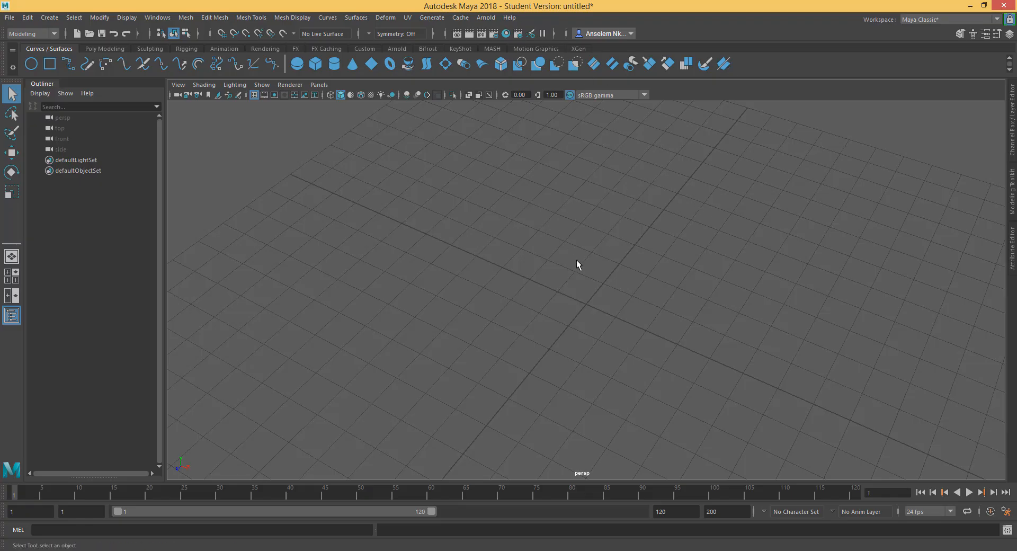
pyautogui.moveTo(579, 262)
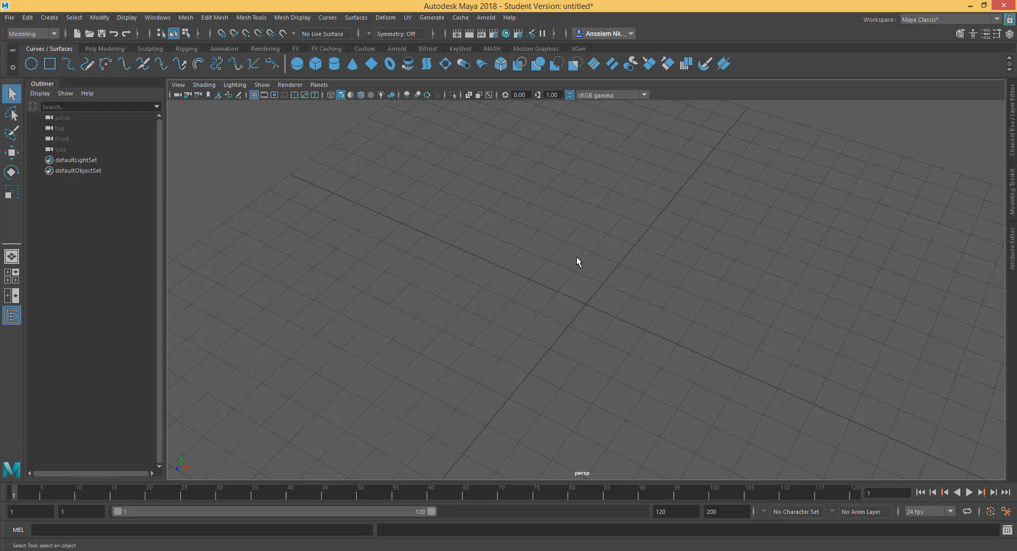
pyautogui.moveTo(572, 263)
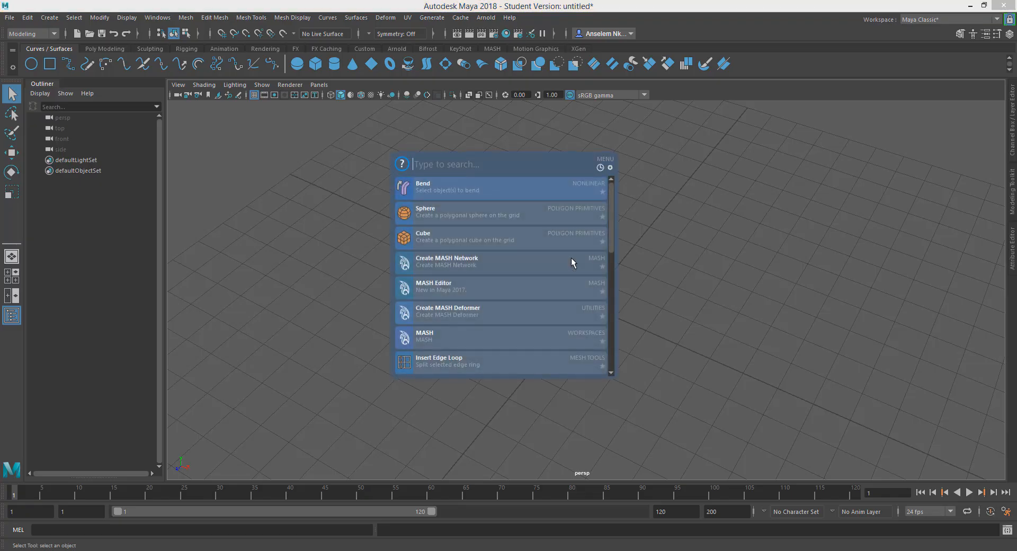
pyautogui.moveTo(562, 214)
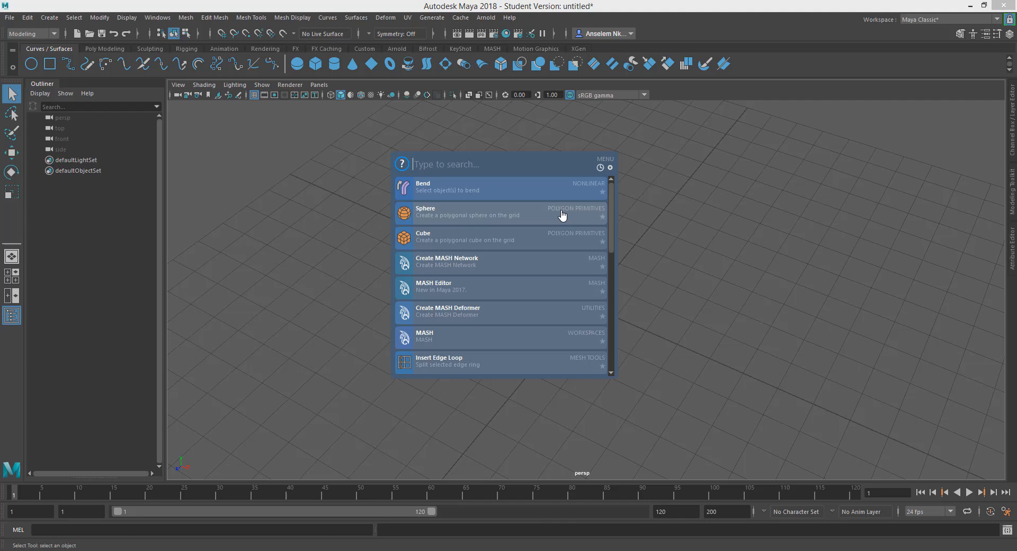
pyautogui.moveTo(562, 241)
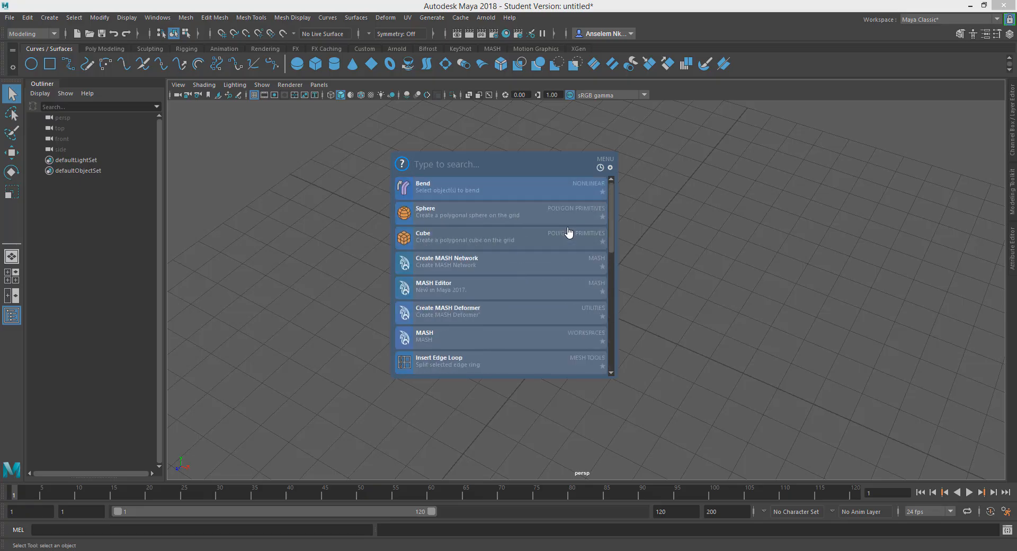
# Create pCylinder1 by searching 'cylin' in Cosmos and choosing Cylinder (Polygon Primitives)
pyautogui.scroll(-3)
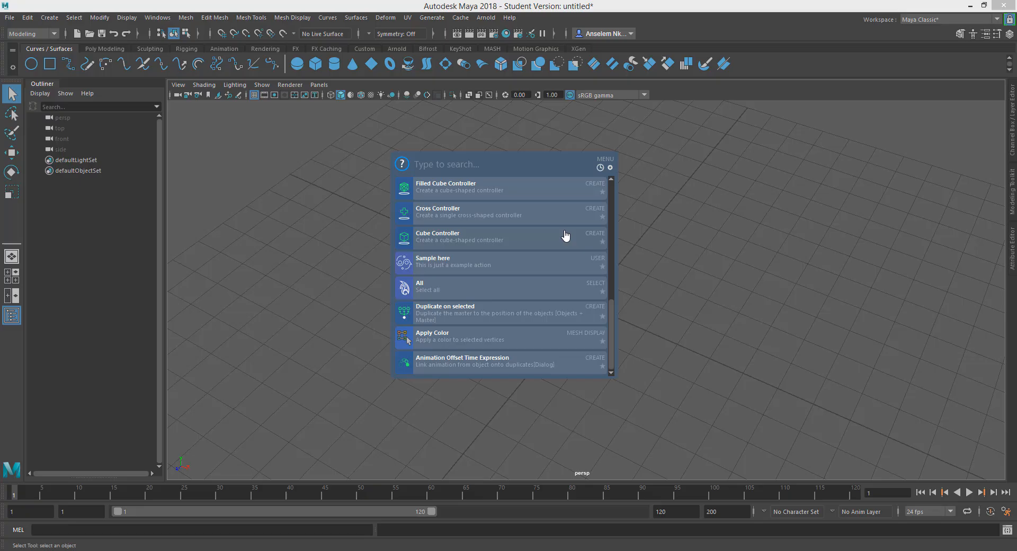
pyautogui.write('cyl')
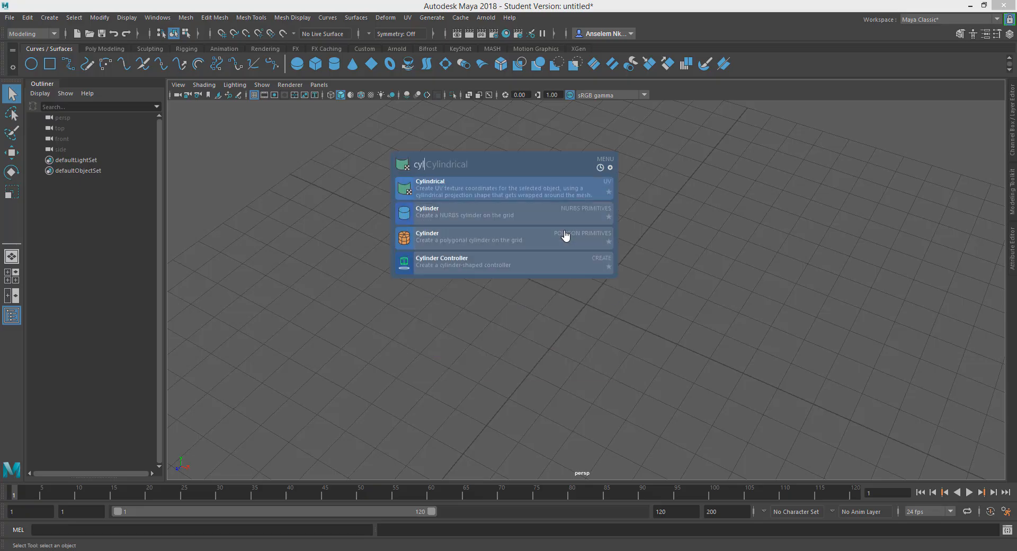
pyautogui.write('in')
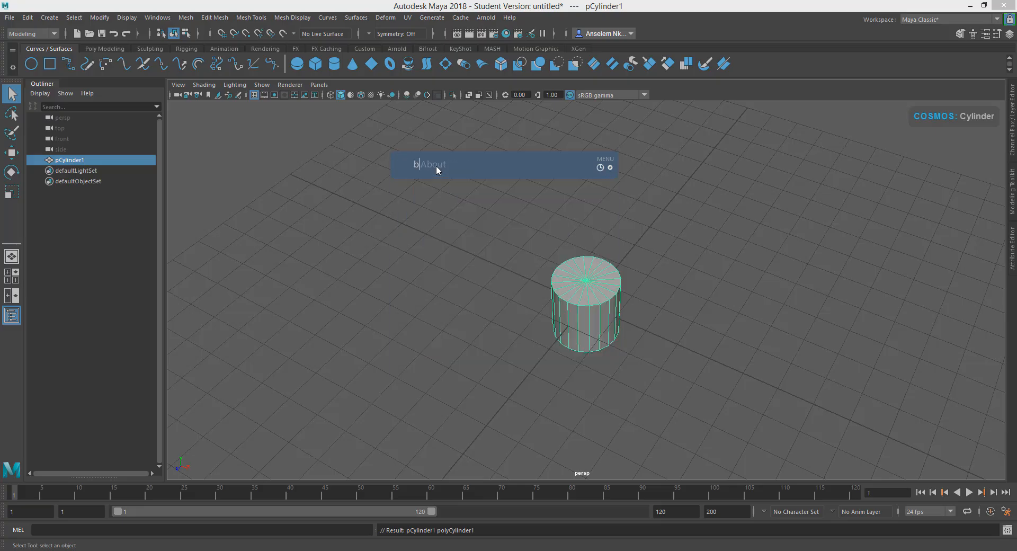
# Add a Nonlinear Bend deformer (bend1Handle) to the cylinder via the Cosmos 'bend' search
pyautogui.write('end')
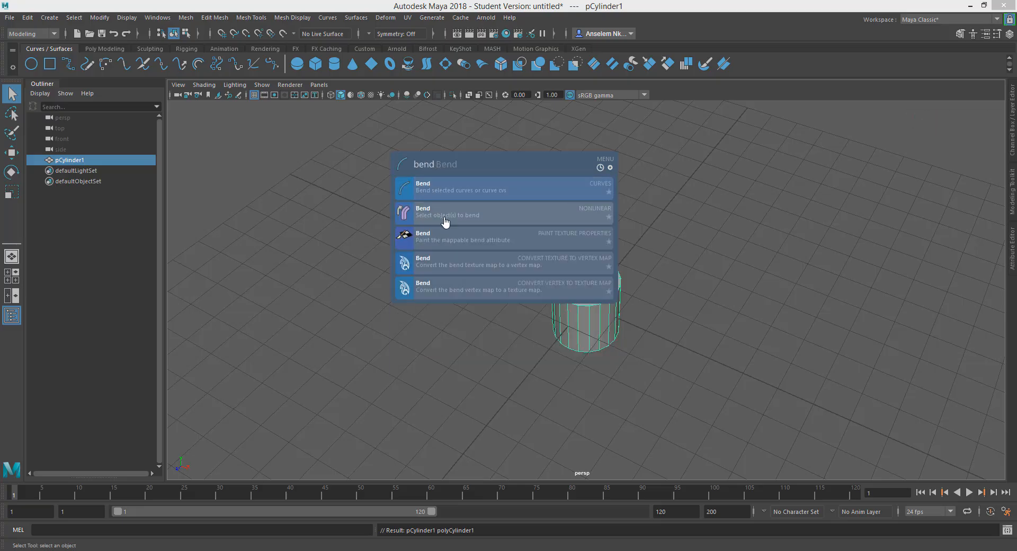
pyautogui.click(446, 214)
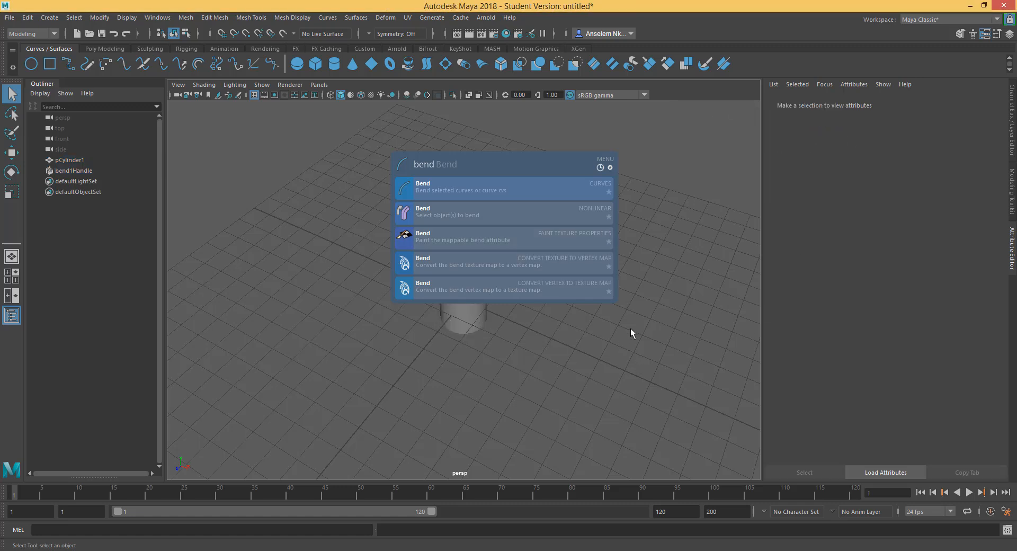
pyautogui.moveTo(529, 168)
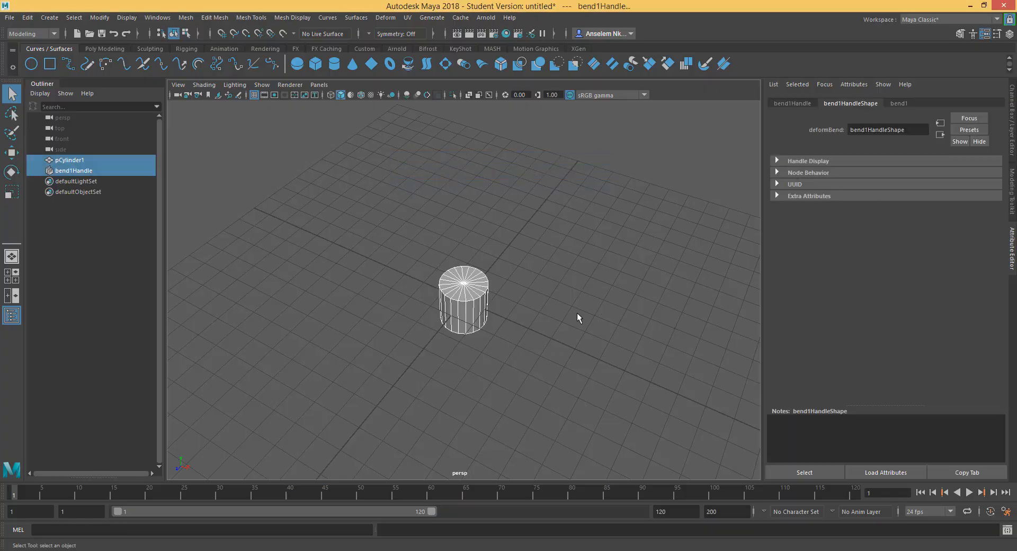
# Adjust bend1's Curvature to a gentle curve of about -22
pyautogui.click(898, 103)
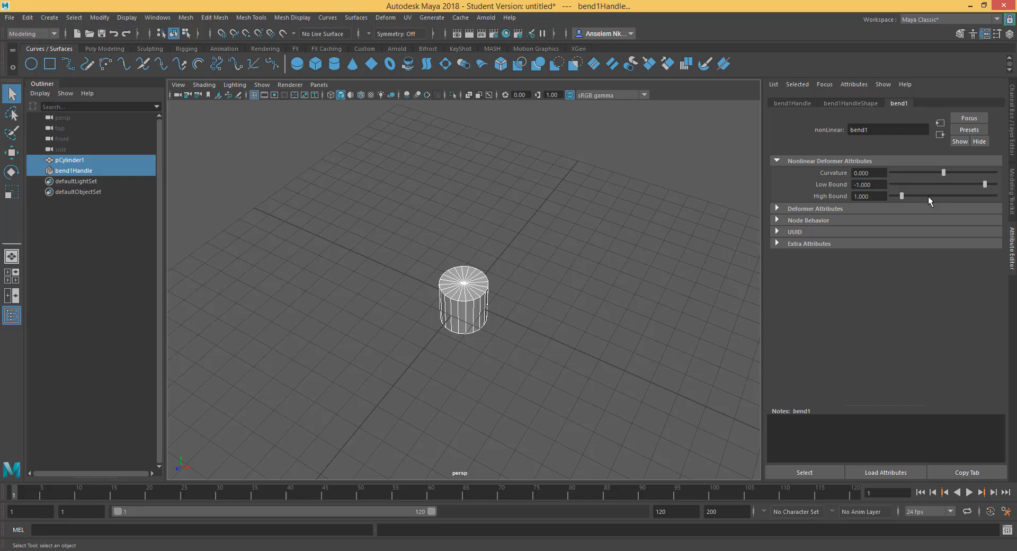
pyautogui.moveTo(955, 173); pyautogui.dragTo(911, 173)
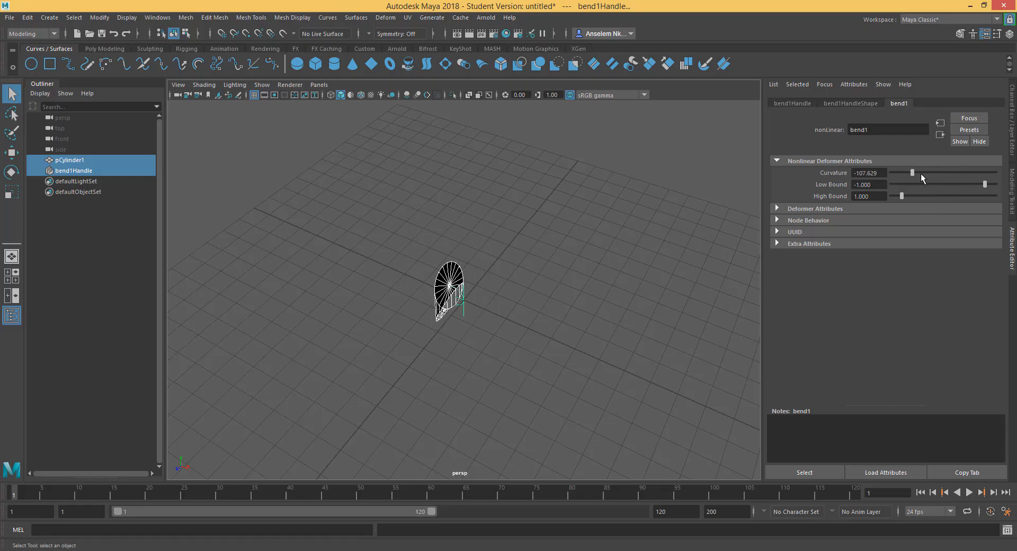
pyautogui.moveTo(912, 173); pyautogui.dragTo(936, 173)
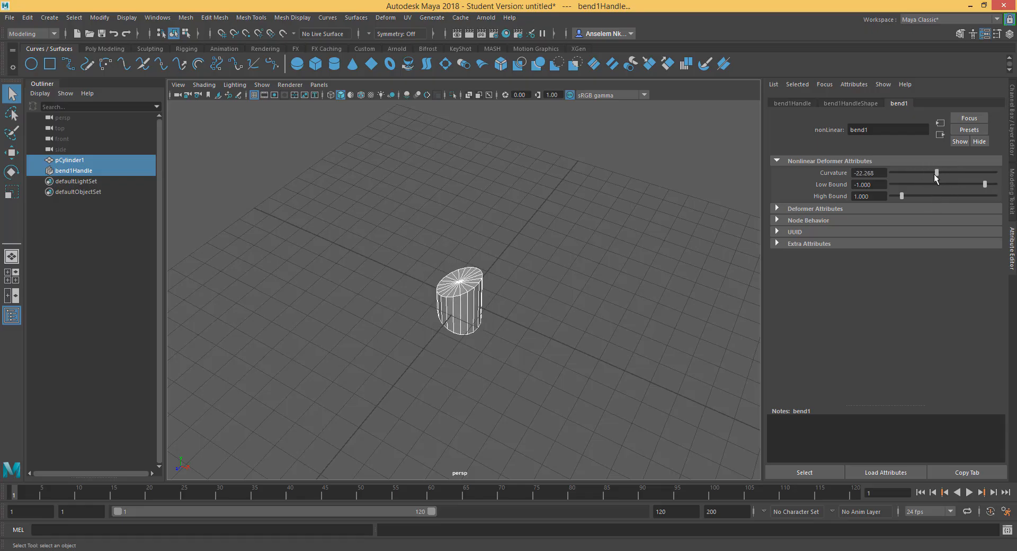
# Select pCylinder1, inspect its construction inputs, and show it smooth shaded
pyautogui.click(70, 160)
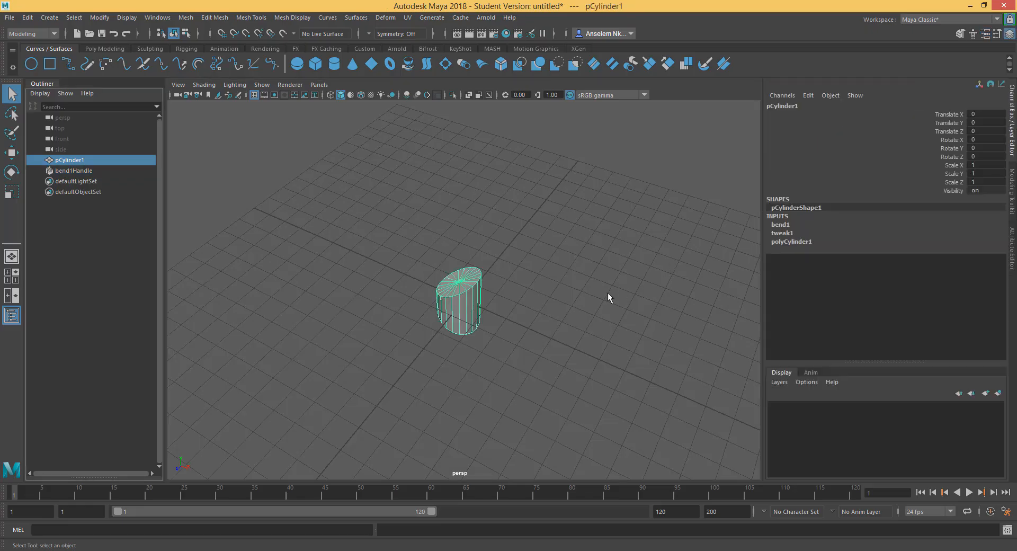
pyautogui.moveTo(477, 318)
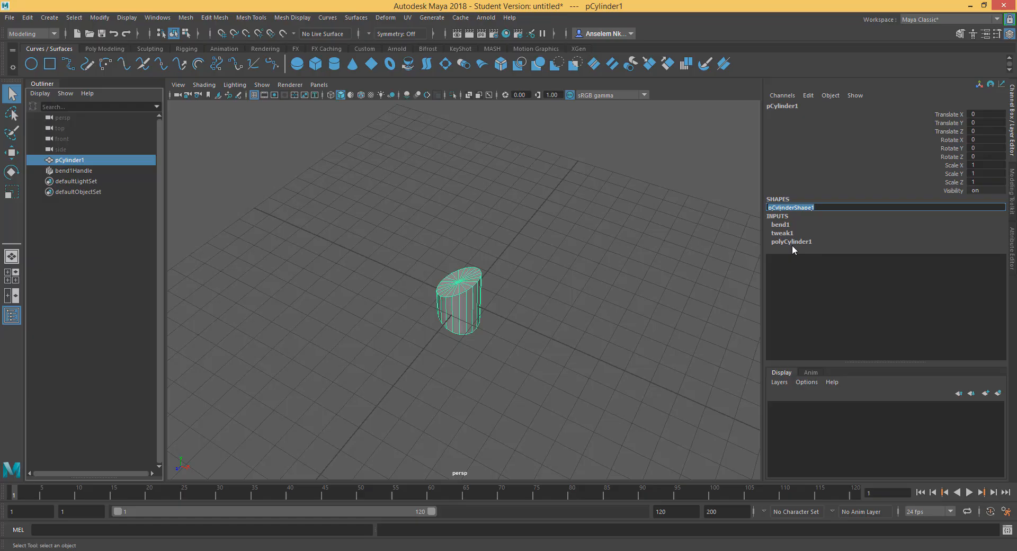
pyautogui.click(791, 241)
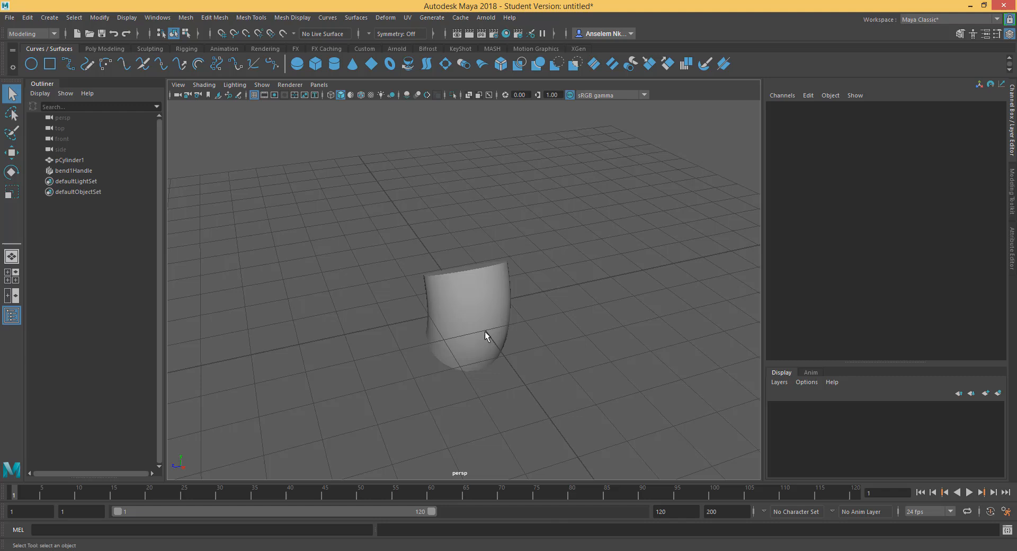
pyautogui.click(483, 333)
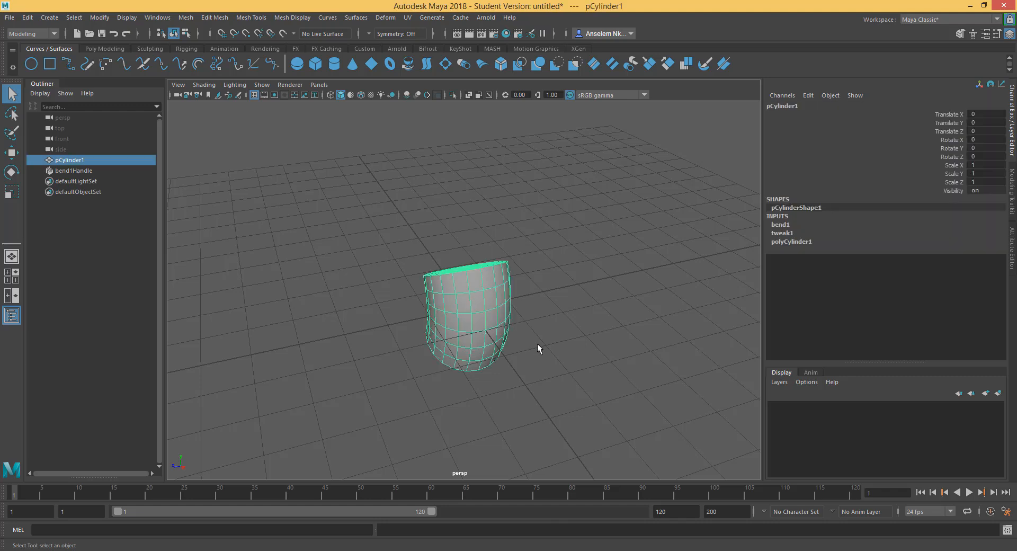
pyautogui.moveTo(522, 365)
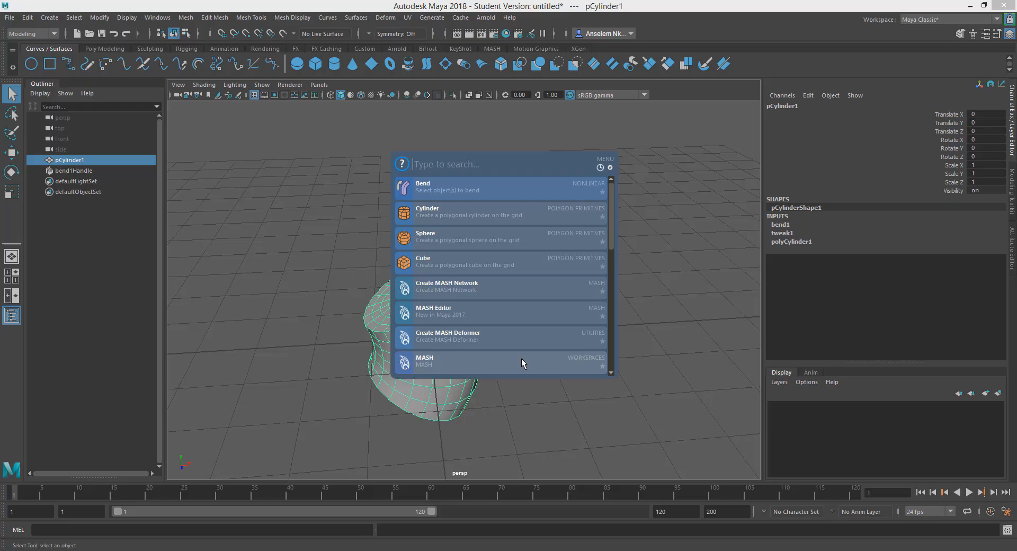
pyautogui.moveTo(509, 311)
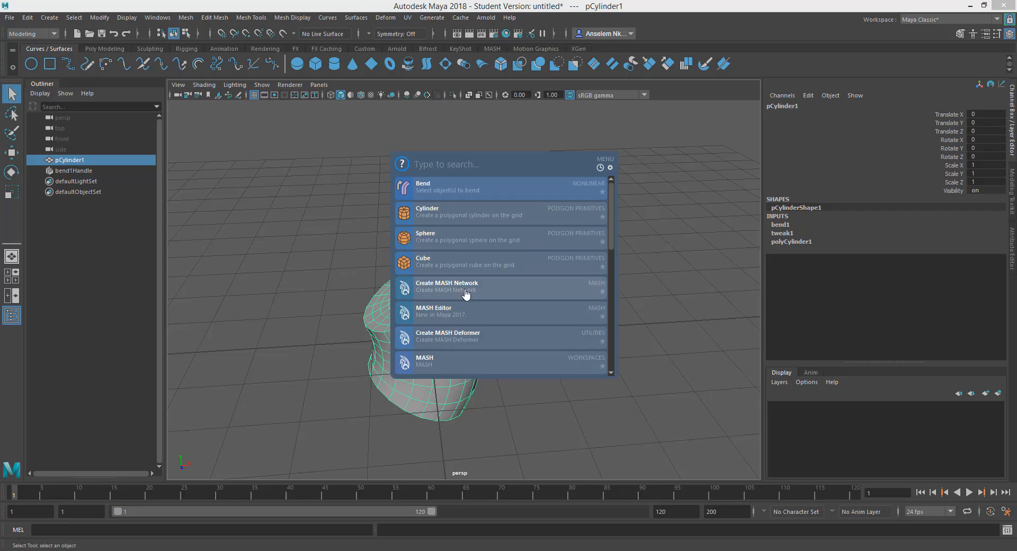
pyautogui.moveTo(464, 289)
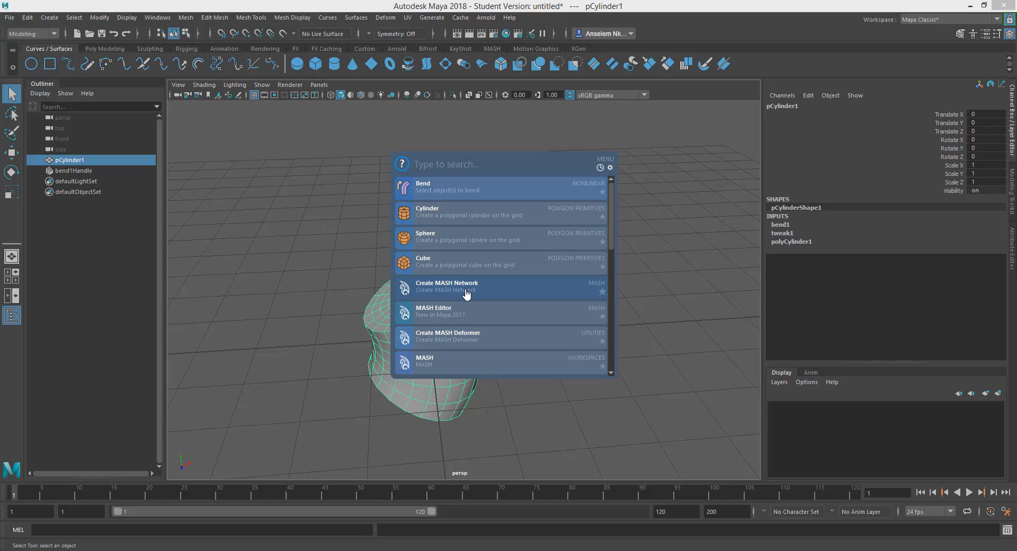
# Create MASH network MASH1 from the bent cylinder, repeating it as a row of copies
pyautogui.click(446, 285)
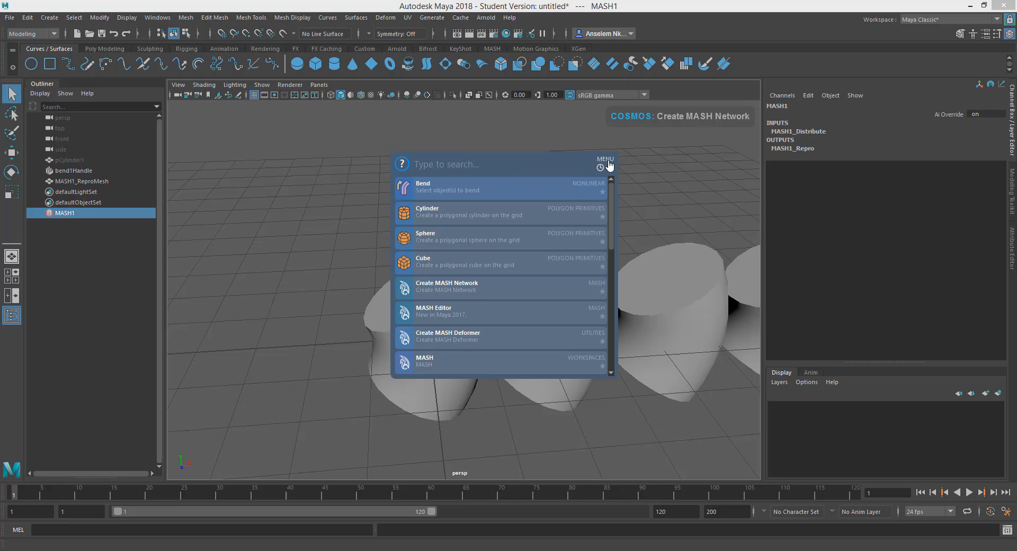
# Show the Cosmos Menu with Add Action, ActionsList, Settings and Tutorial
pyautogui.click(603, 159)
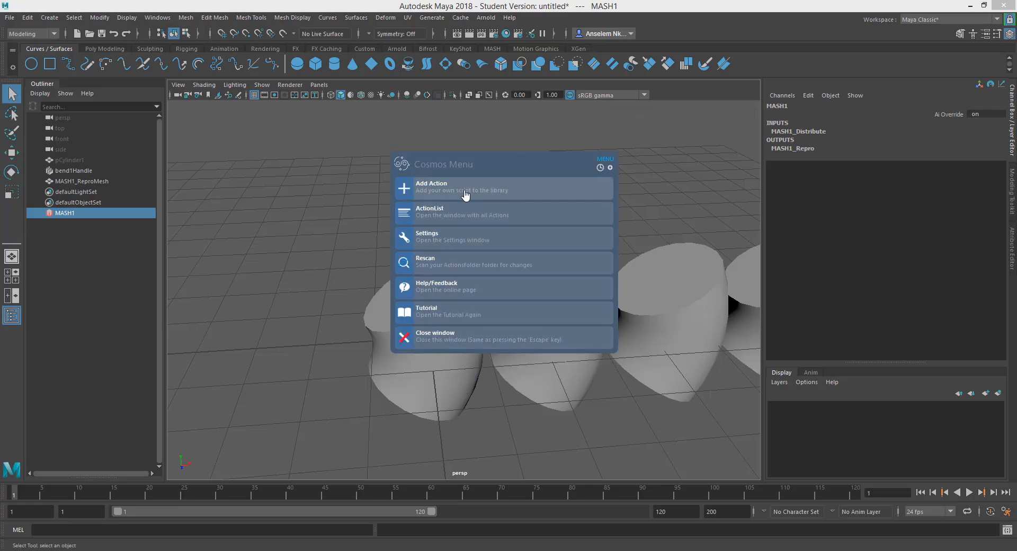
pyautogui.moveTo(431, 204)
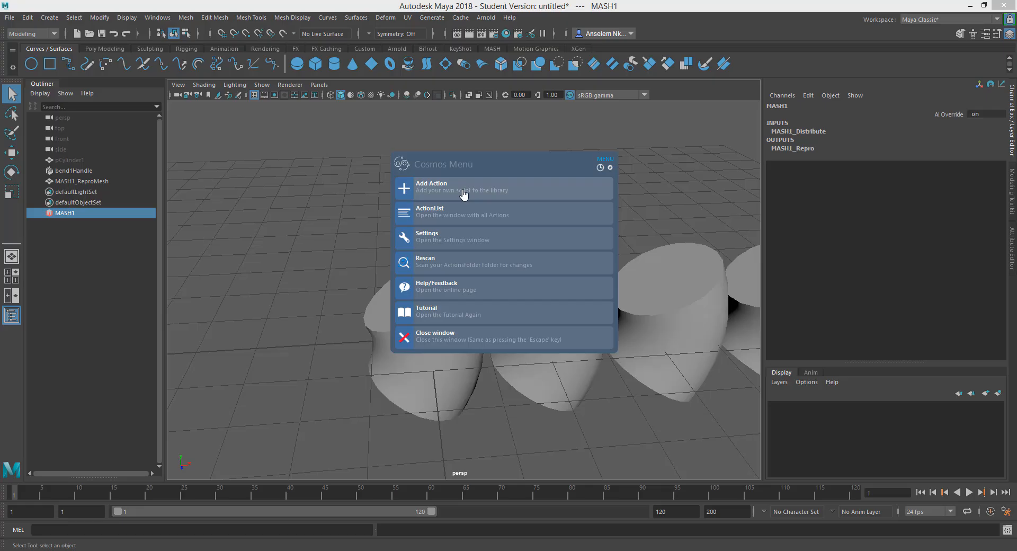
pyautogui.moveTo(492, 215)
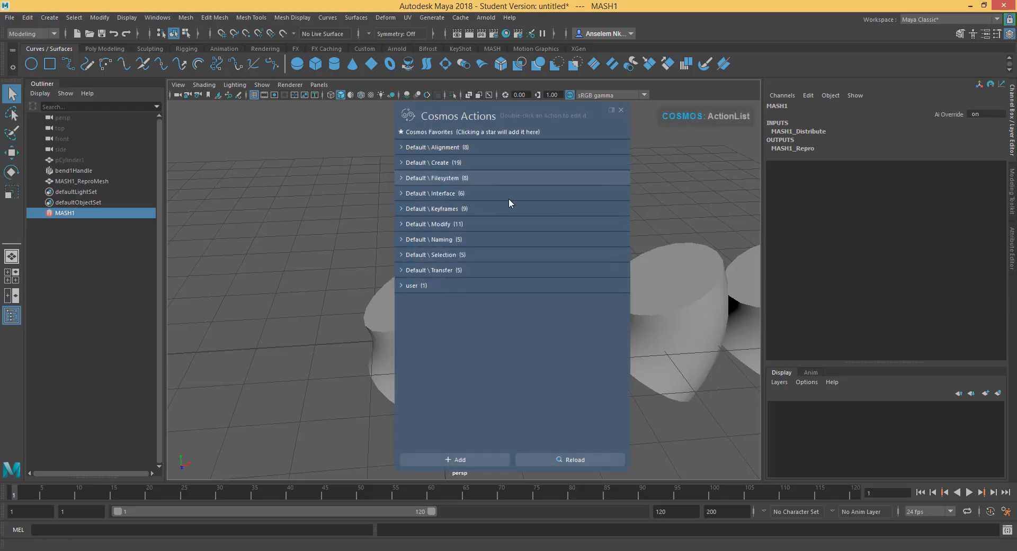
# Expand and collapse Default \ Filesystem, dock the Cosmos Actions window, then close it
pyautogui.click(435, 177)
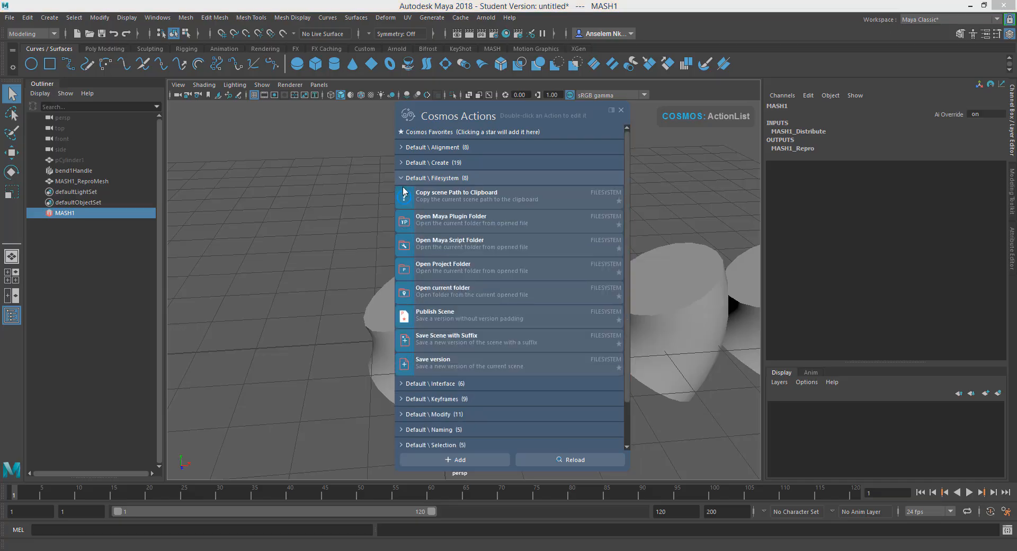
pyautogui.click(400, 177)
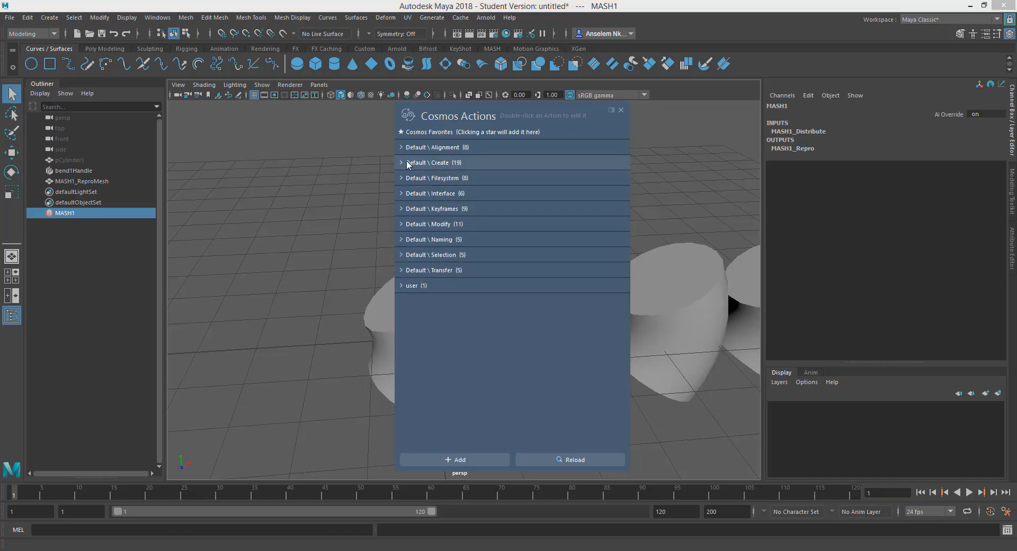
pyautogui.moveTo(502, 224)
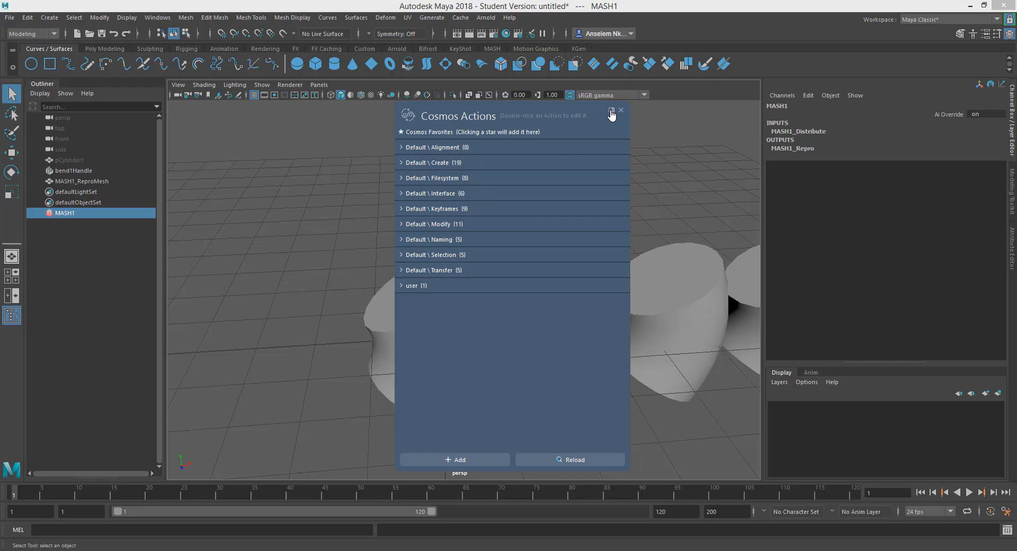
pyautogui.click(620, 110)
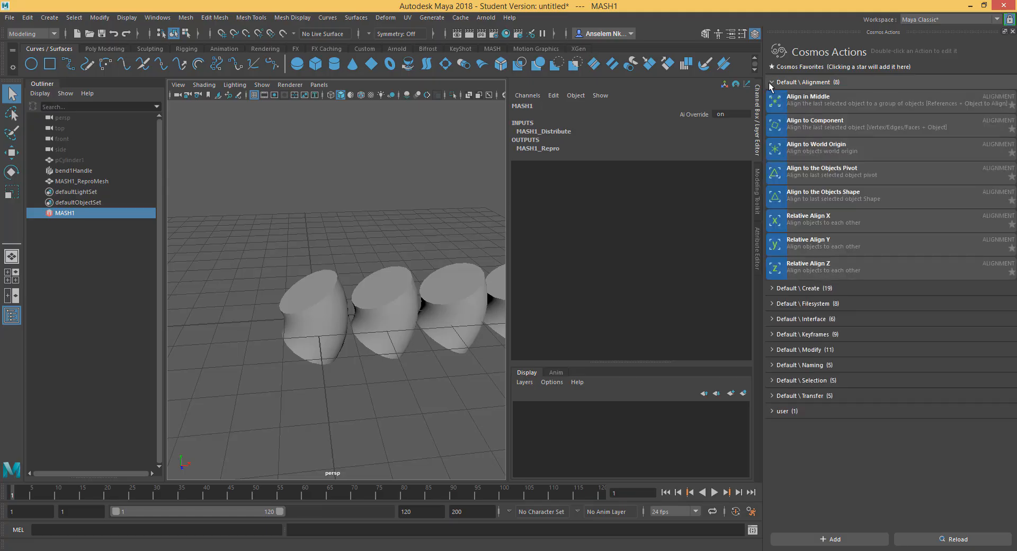
pyautogui.click(804, 287)
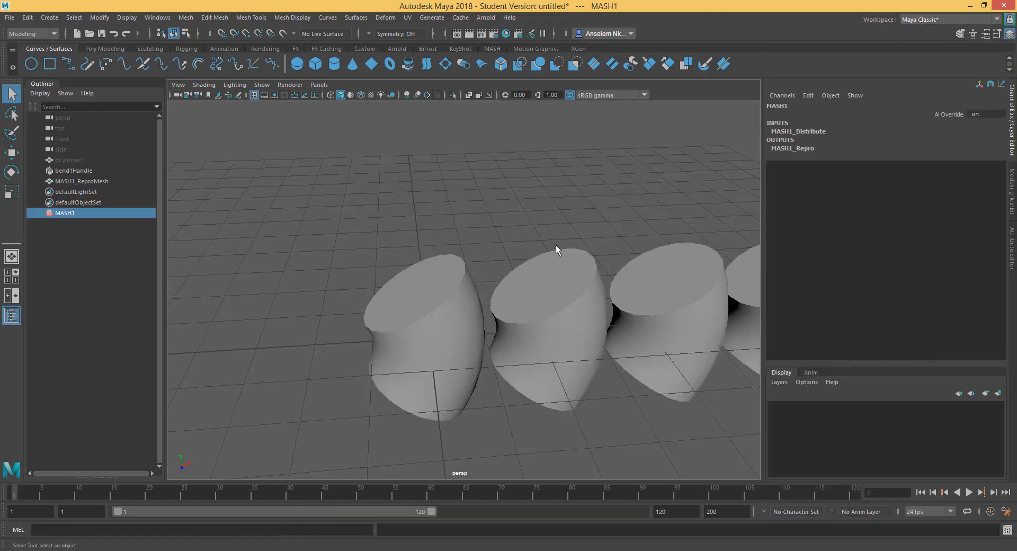
pyautogui.moveTo(554, 250); pyautogui.dragTo(562, 303)
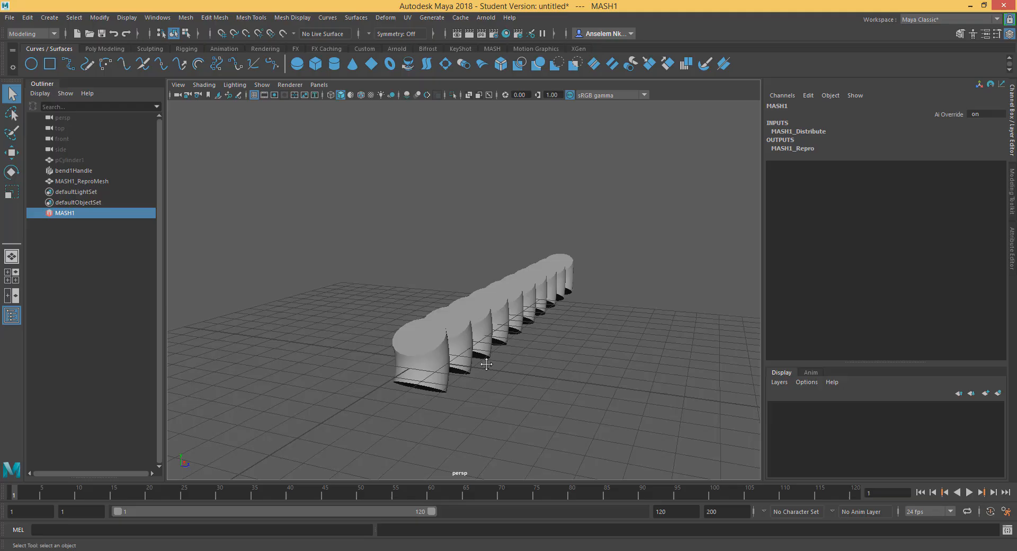
pyautogui.moveTo(752, 90)
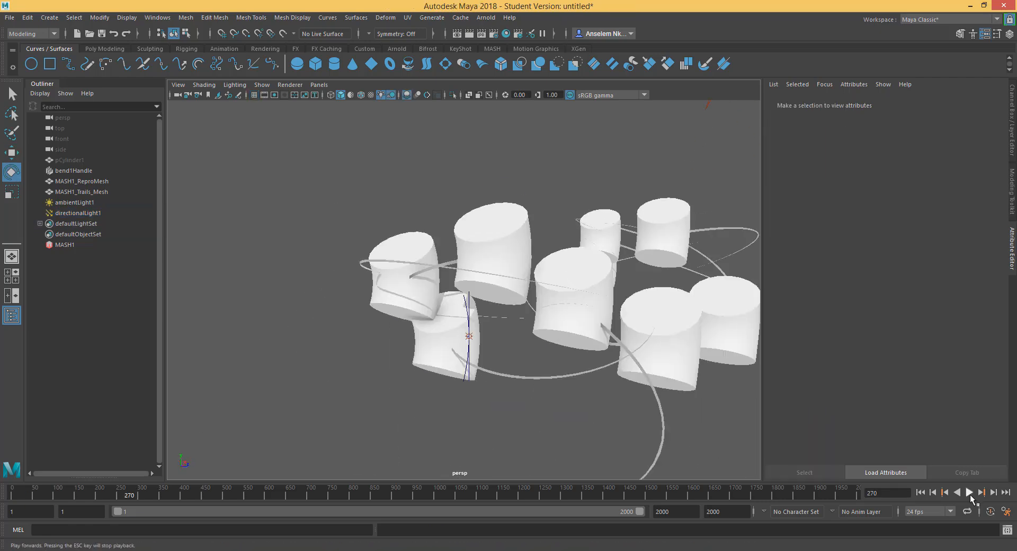
# Play the animation so the scattered bent cylinders move along their trails
pyautogui.click(971, 492)
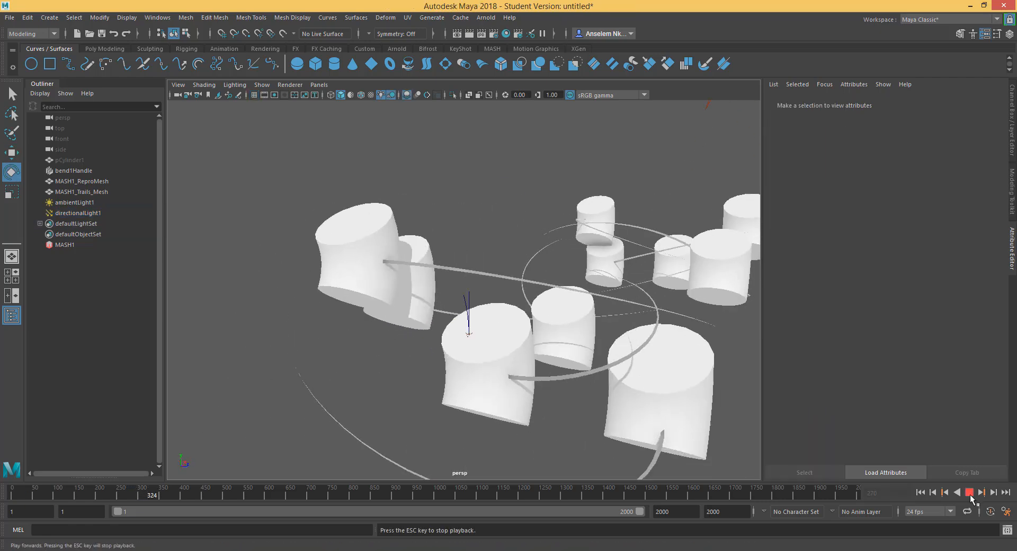